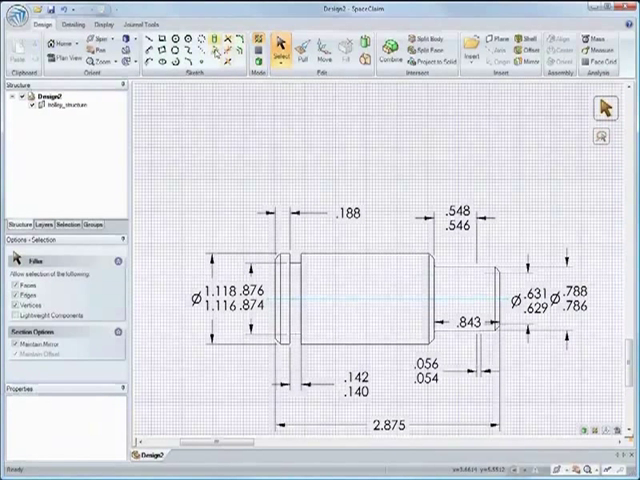
Step: Pull the dimensioned 2D shaft profile into a solid 3D shaft
left_click(307, 44)
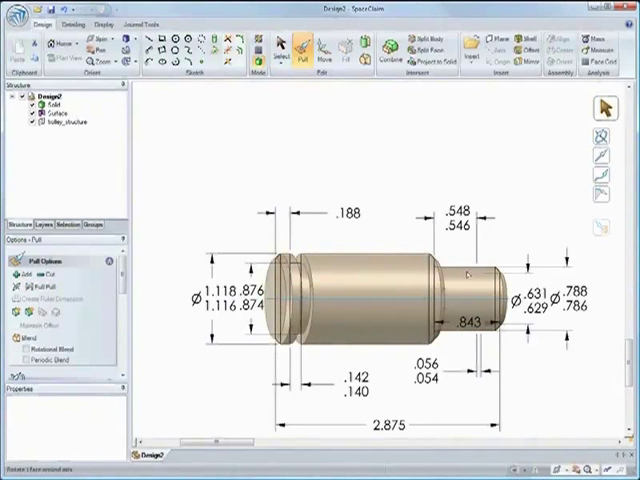
left_click(322, 48)
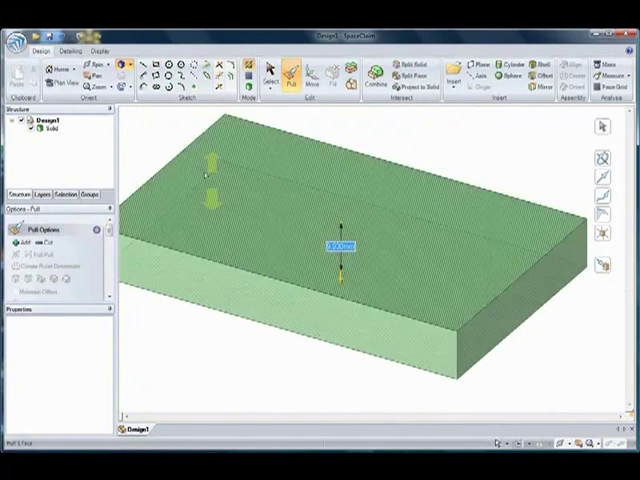
Step: Roll a cylinder along the curved slab's edge and cut a hole into the part
left_click(524, 55)
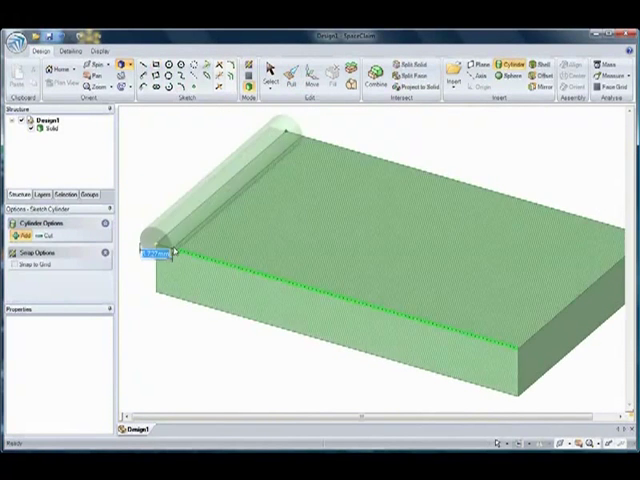
left_click(291, 68)
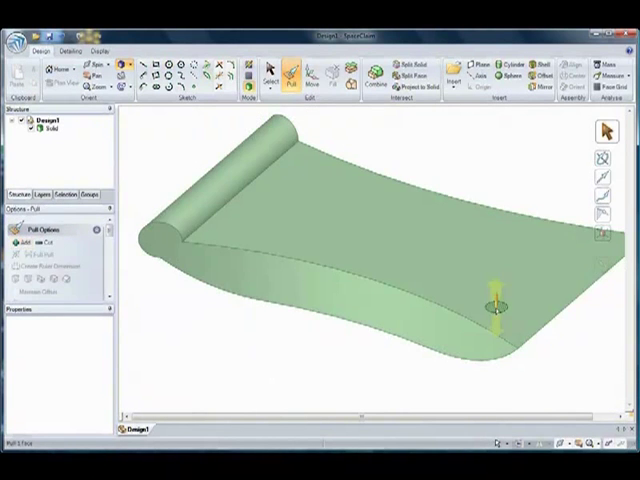
left_click(324, 68)
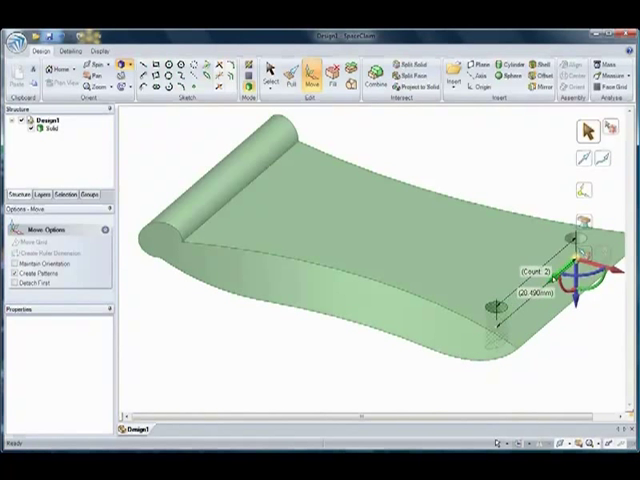
Step: Pattern the hole into a row of slots and sketch an angled shape on top
left_click(285, 68)
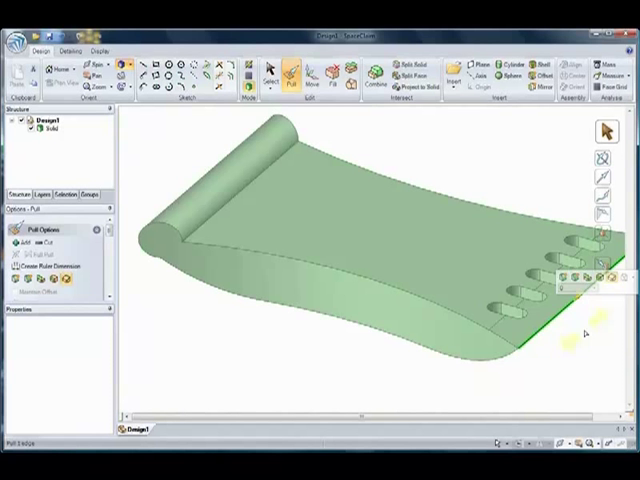
left_click(268, 70)
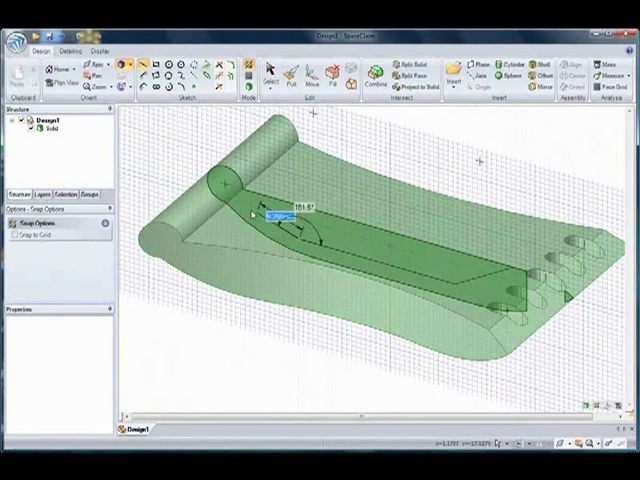
left_click(287, 70)
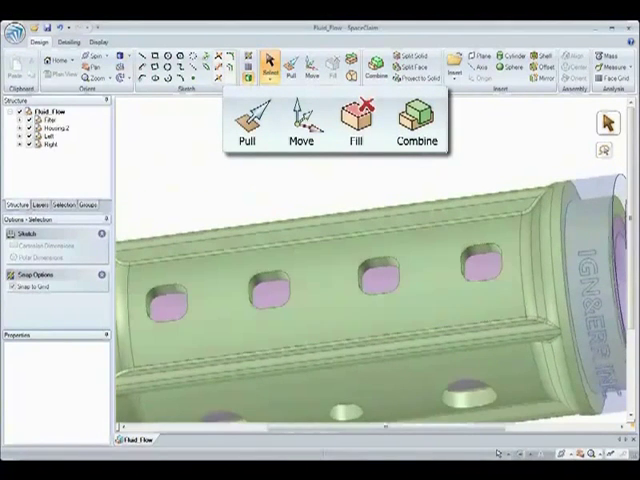
Step: Move and fill features on the Fluid_Flow housing, then section the Lower.5 phone assembly
left_click(245, 132)
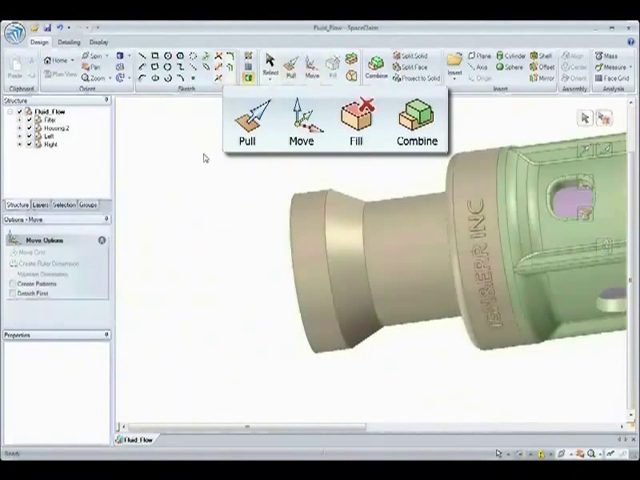
left_click(300, 130)
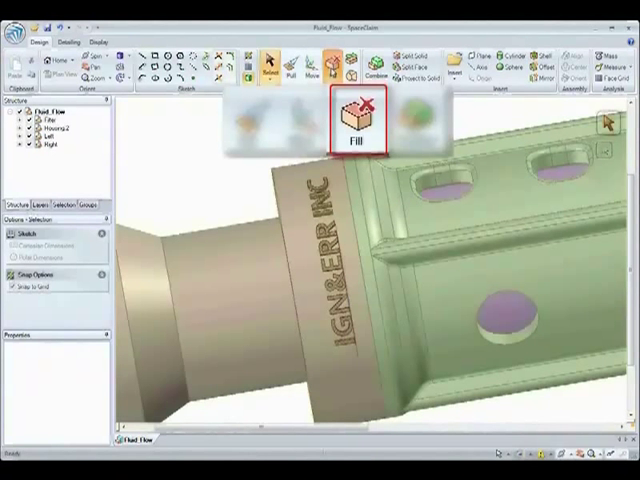
left_click(283, 60)
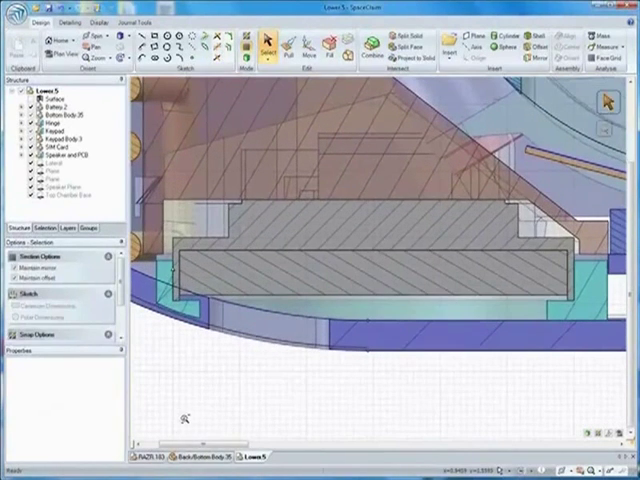
Step: Review the cast housing solid, then show the drawing sheet with SECTION A-A
left_click(297, 47)
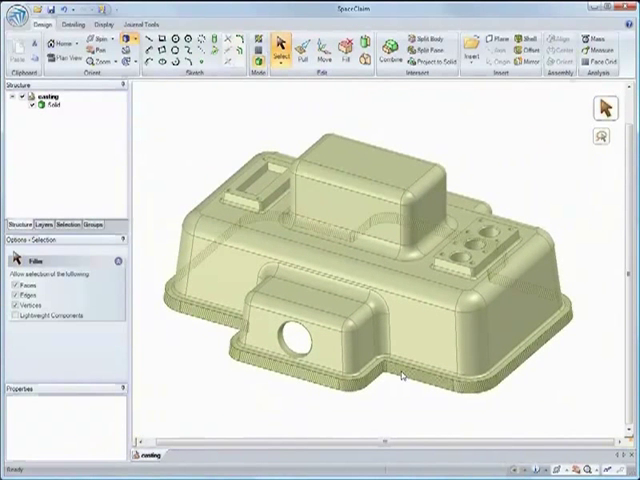
left_click(298, 47)
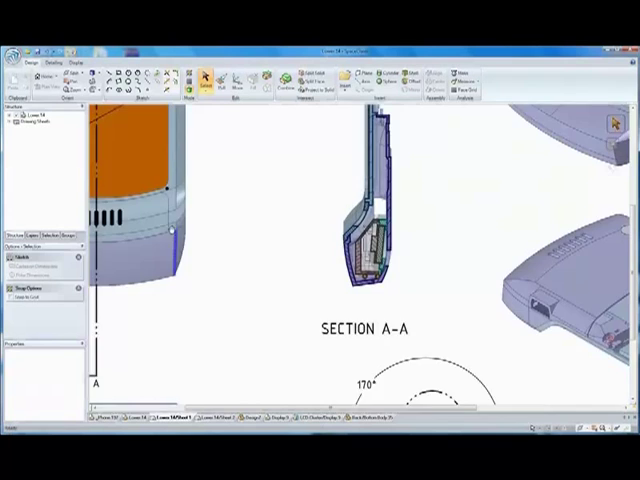
Step: Bring up the LCD Monitor design with its screen and swivel base
scroll("down", 3)
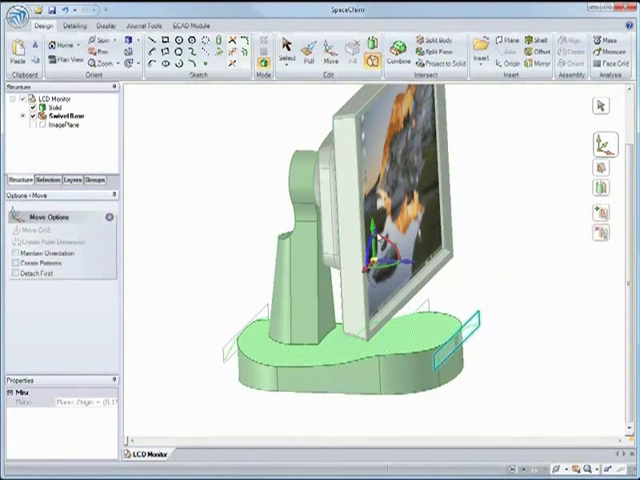
Step: Move the mirror plane across the swivel base and split a face on the base
left_click(306, 47)
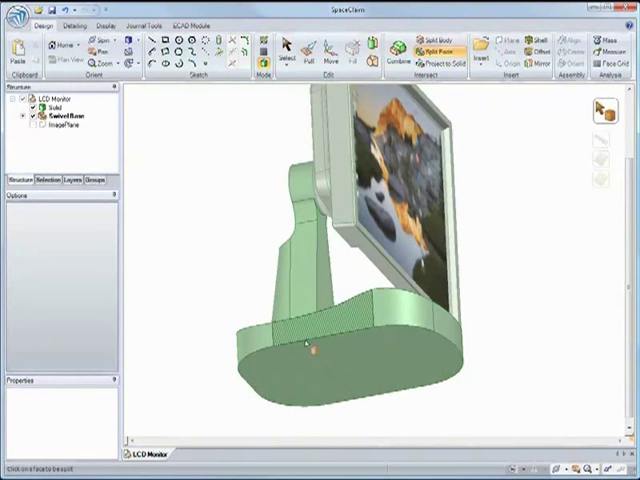
left_click(307, 48)
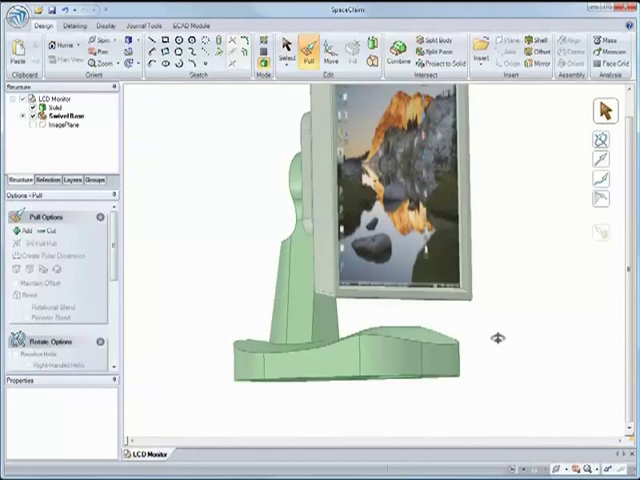